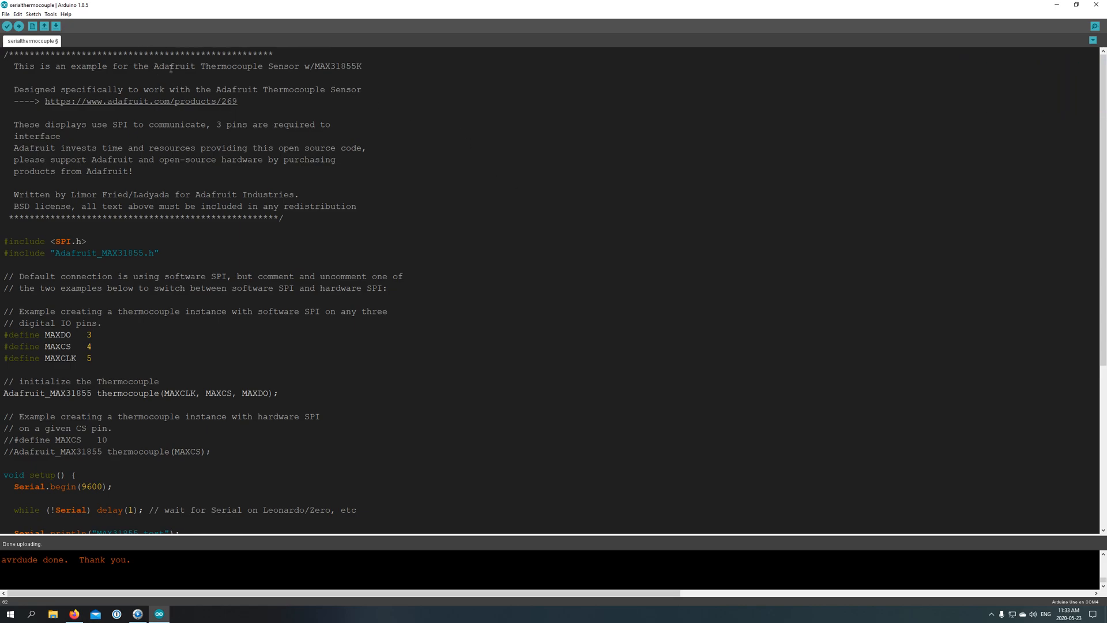
# Bring up the Library Manager and search for the MAX31855 library
pyautogui.click(50, 14)
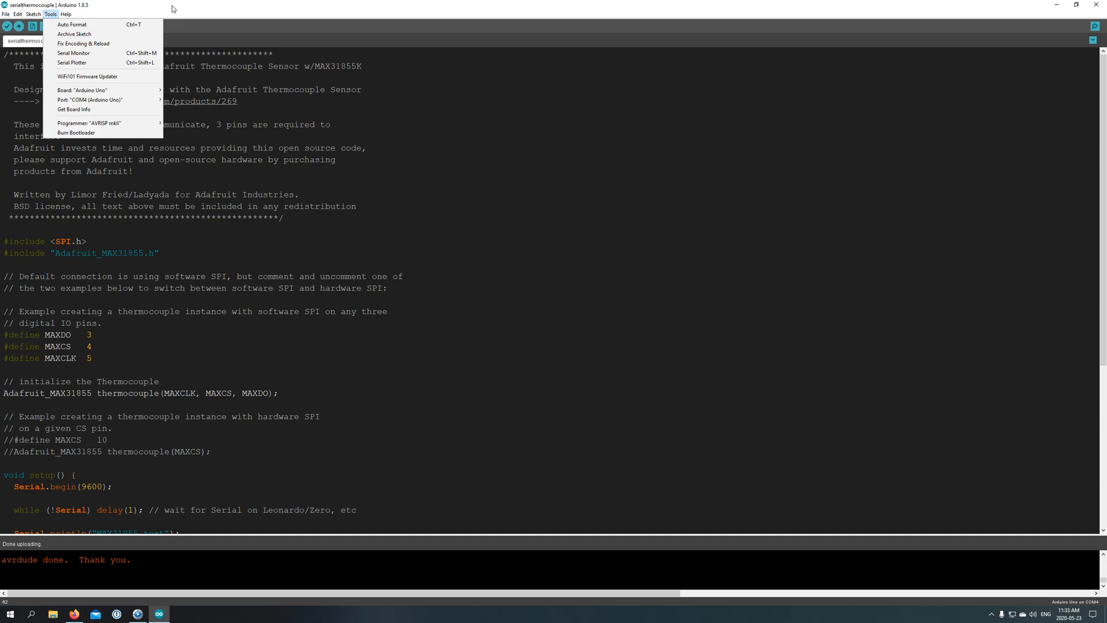
pyautogui.click(170, 9)
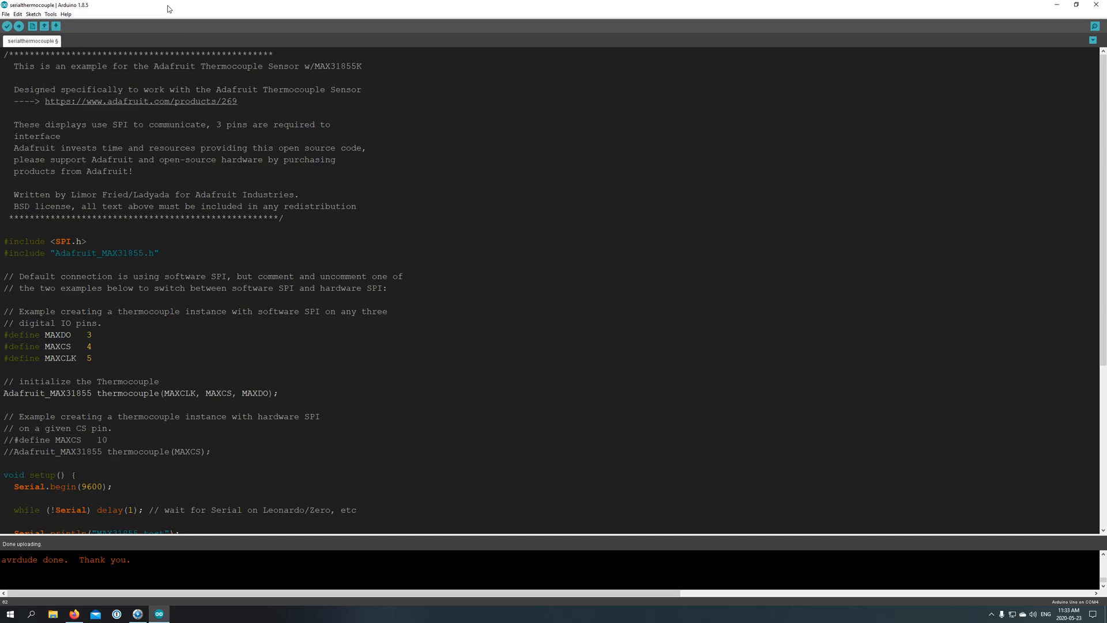
pyautogui.click(33, 14)
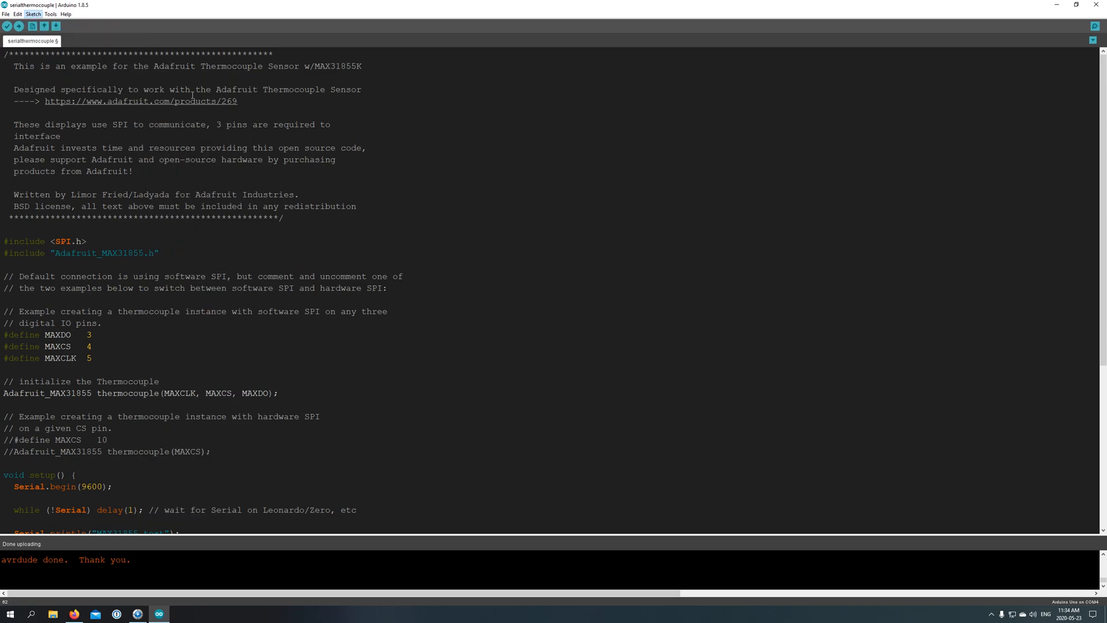
pyautogui.click(32, 14)
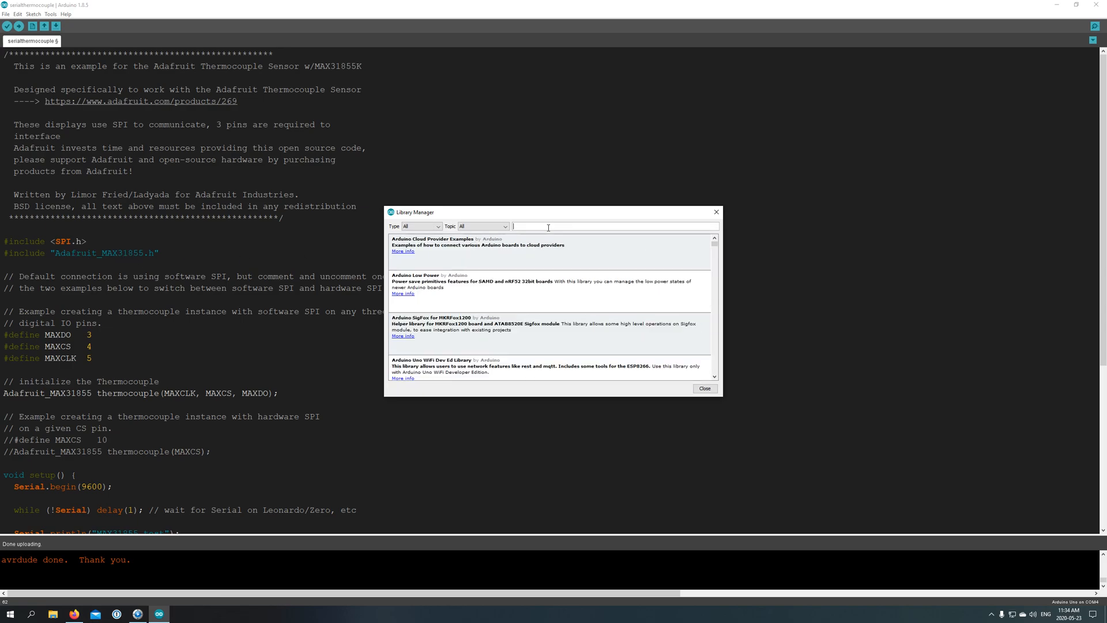
pyautogui.write('31855')
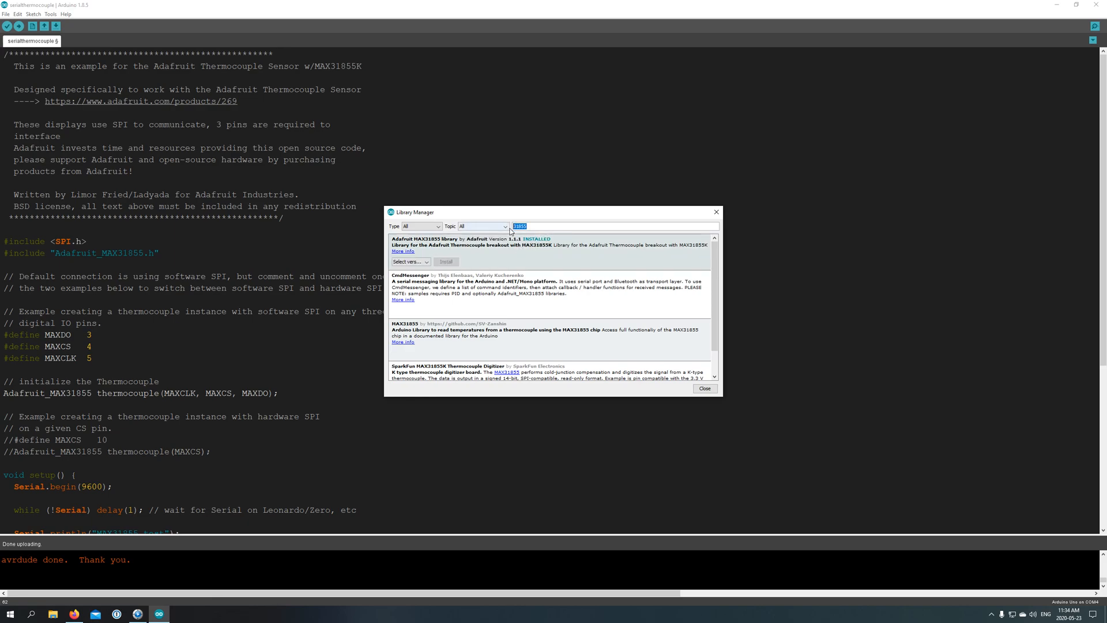
pyautogui.moveTo(524, 233)
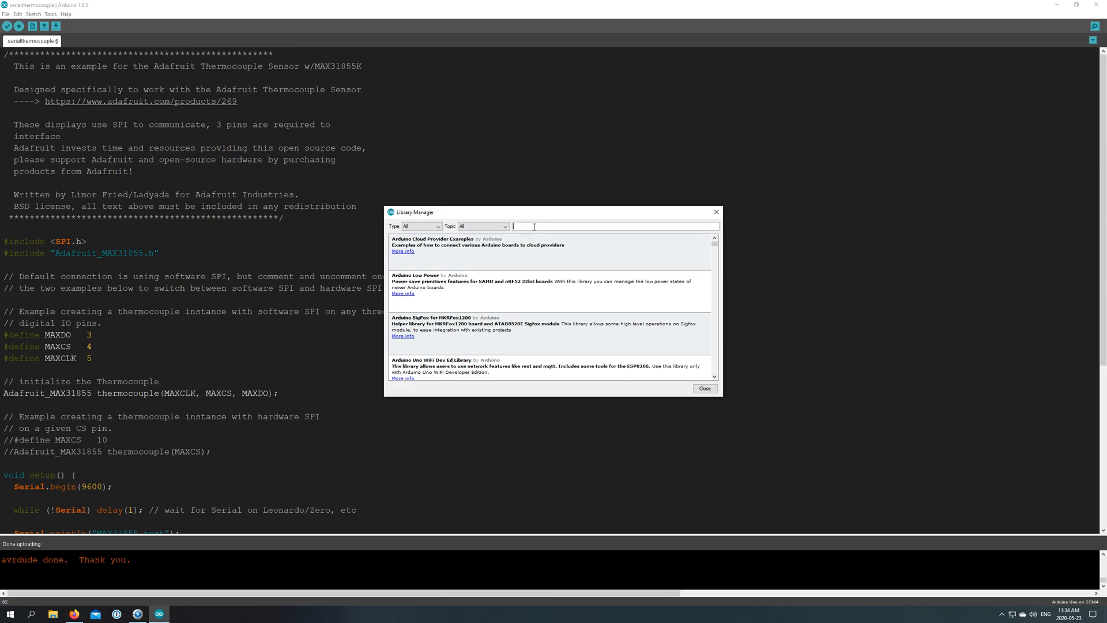
# Search 'sensor adafruit', filter Type to Installed to confirm Adafruit Unified Sensor, then close the manager
pyautogui.write('sensor')
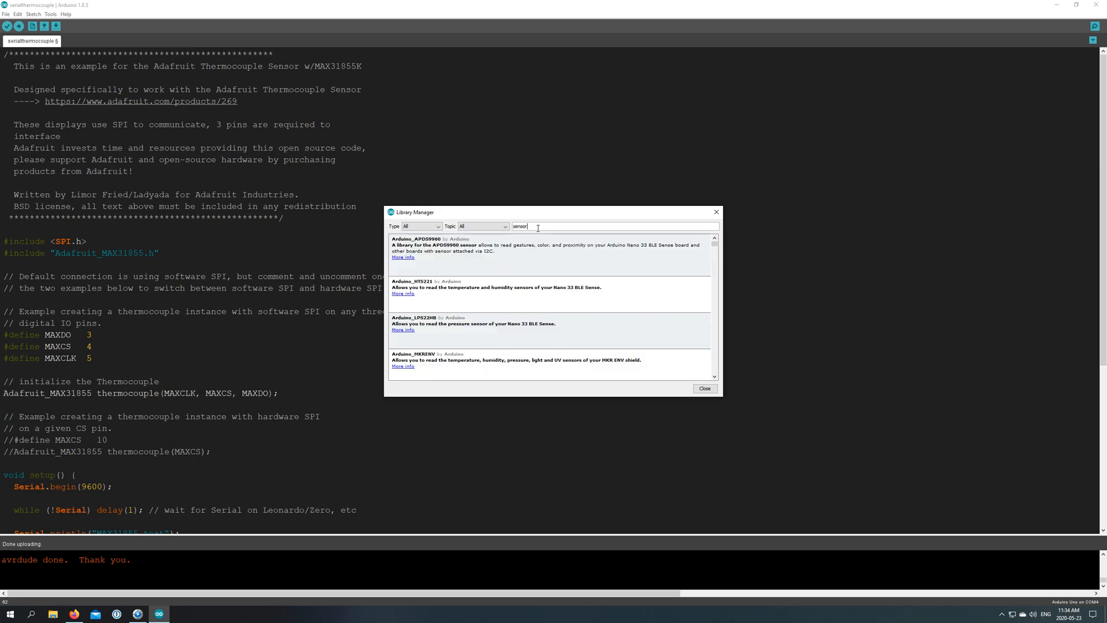
pyautogui.write('adafruit')
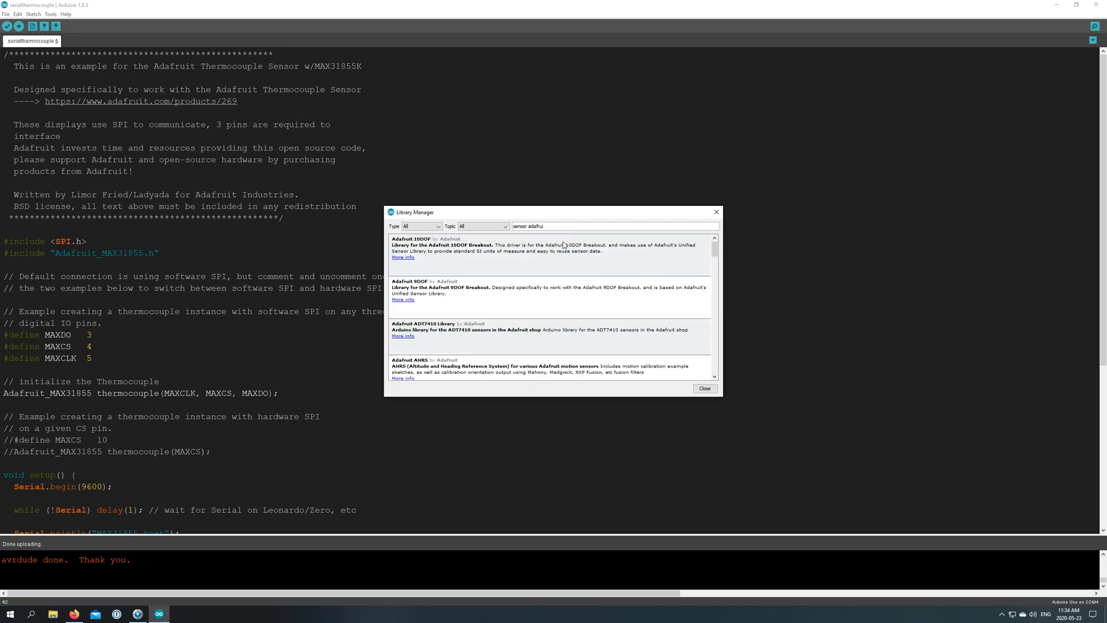
pyautogui.scroll(-3)
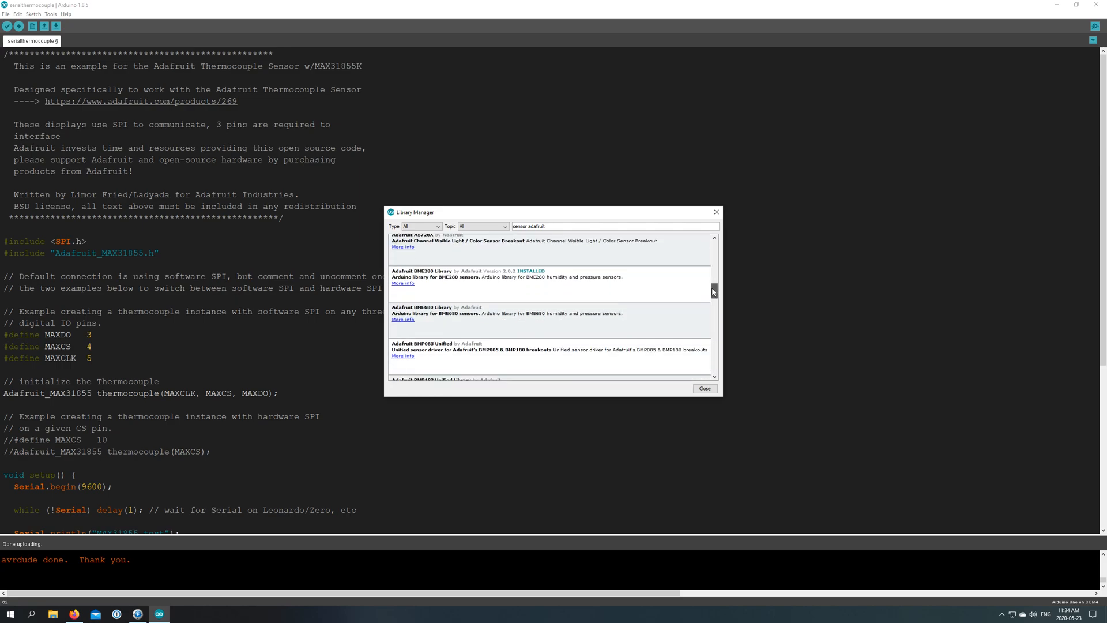
pyautogui.scroll(-3)
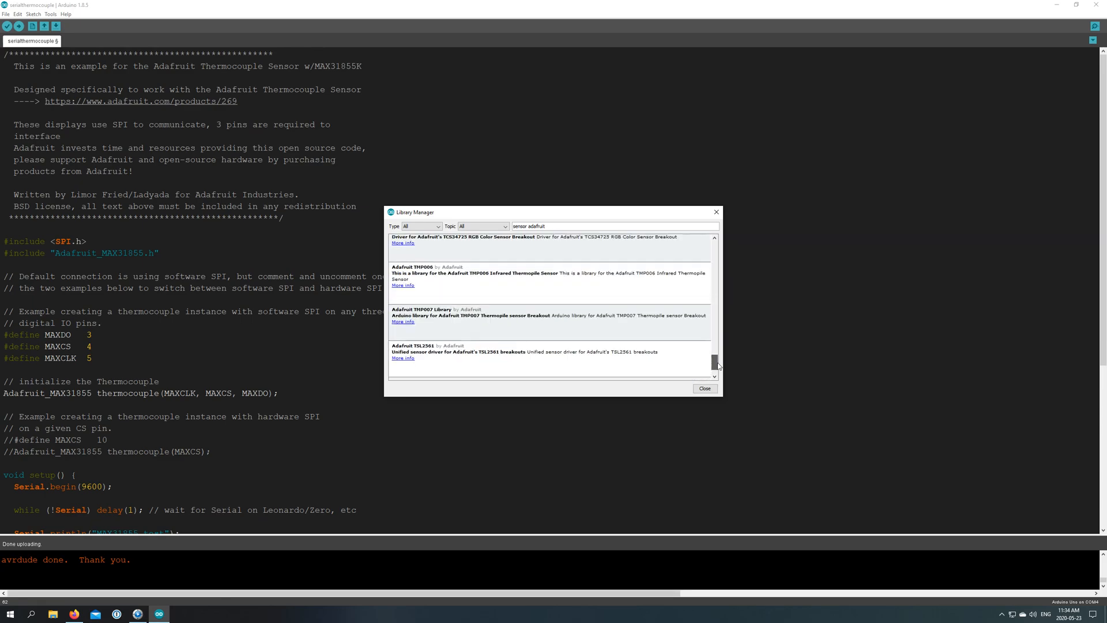
pyautogui.click(420, 226)
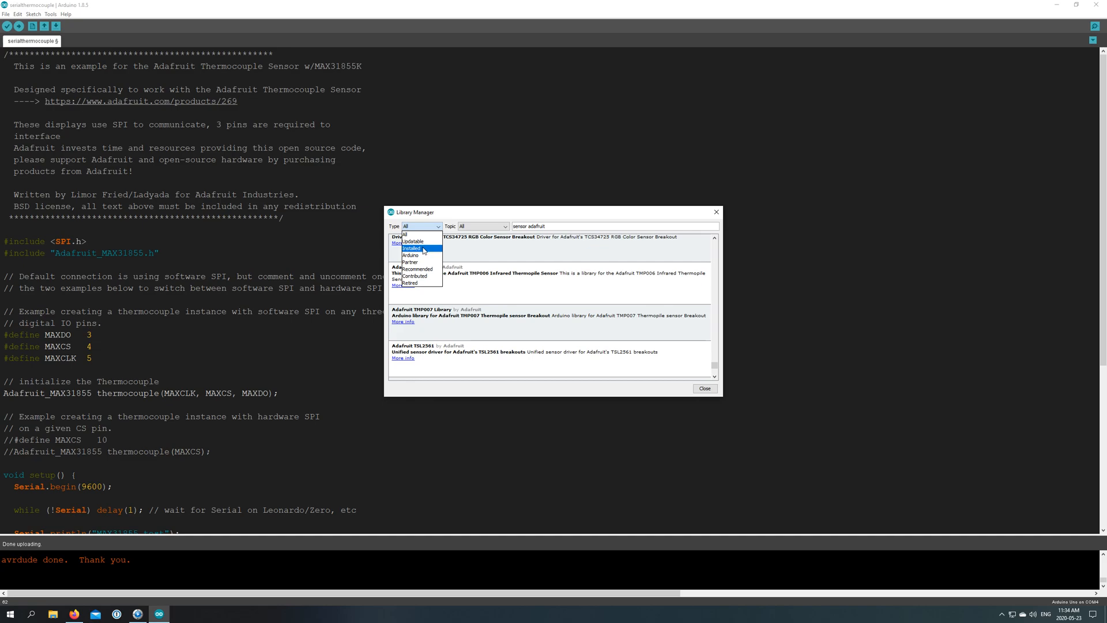
pyautogui.click(411, 248)
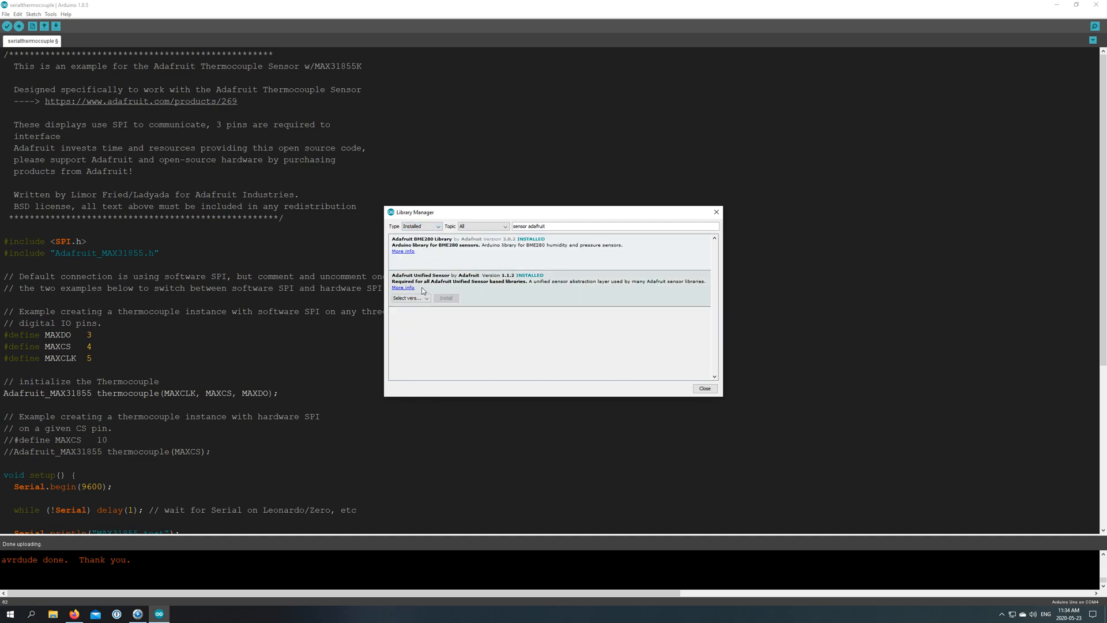
pyautogui.moveTo(464, 261)
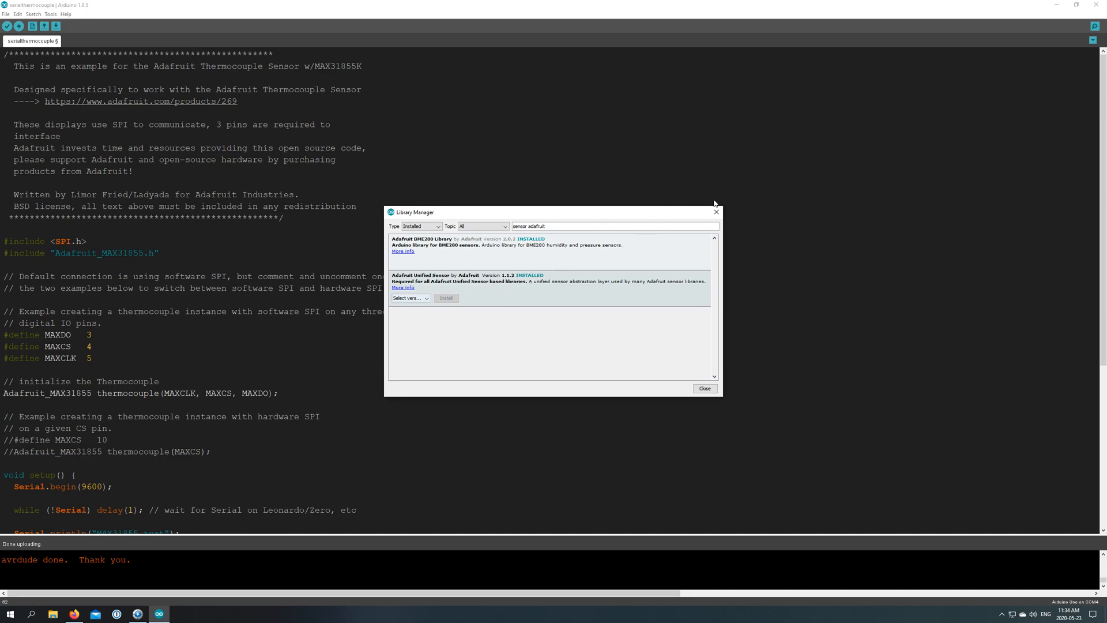
pyautogui.click(703, 389)
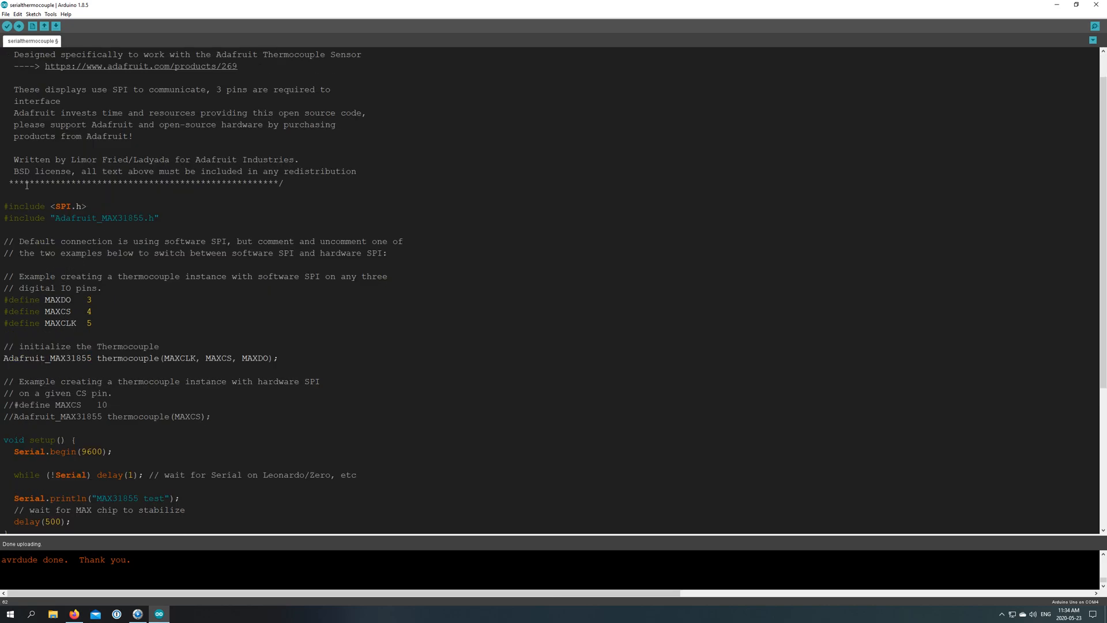
pyautogui.moveTo(65, 289)
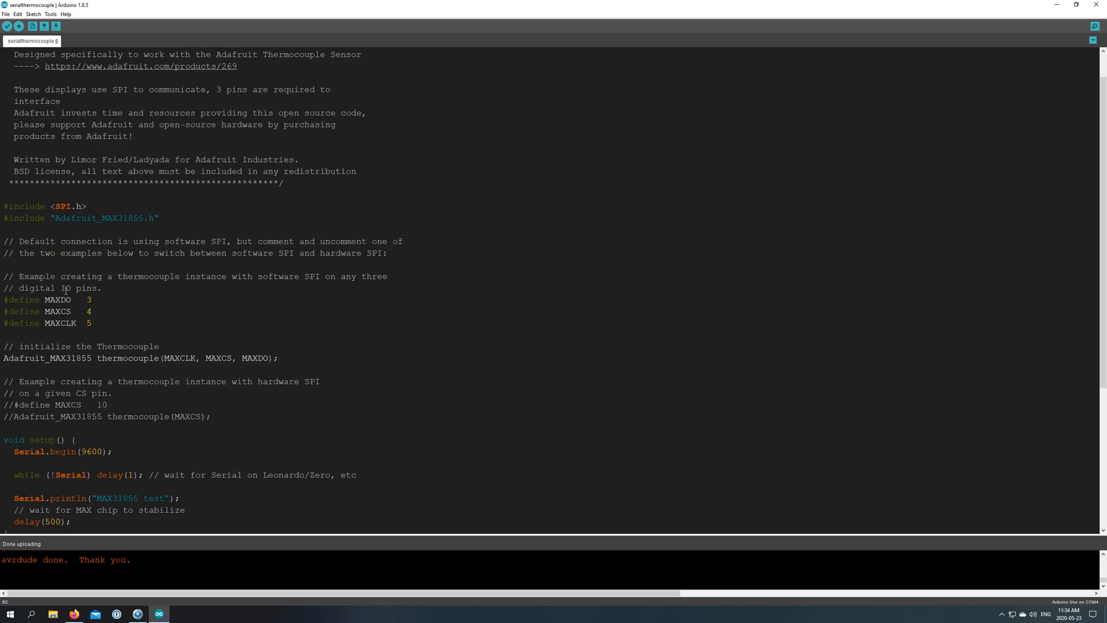
# Scroll through the Celsius-reading loop and start the Serial Monitor at 9600 baud via Tools
pyautogui.scroll(-3)
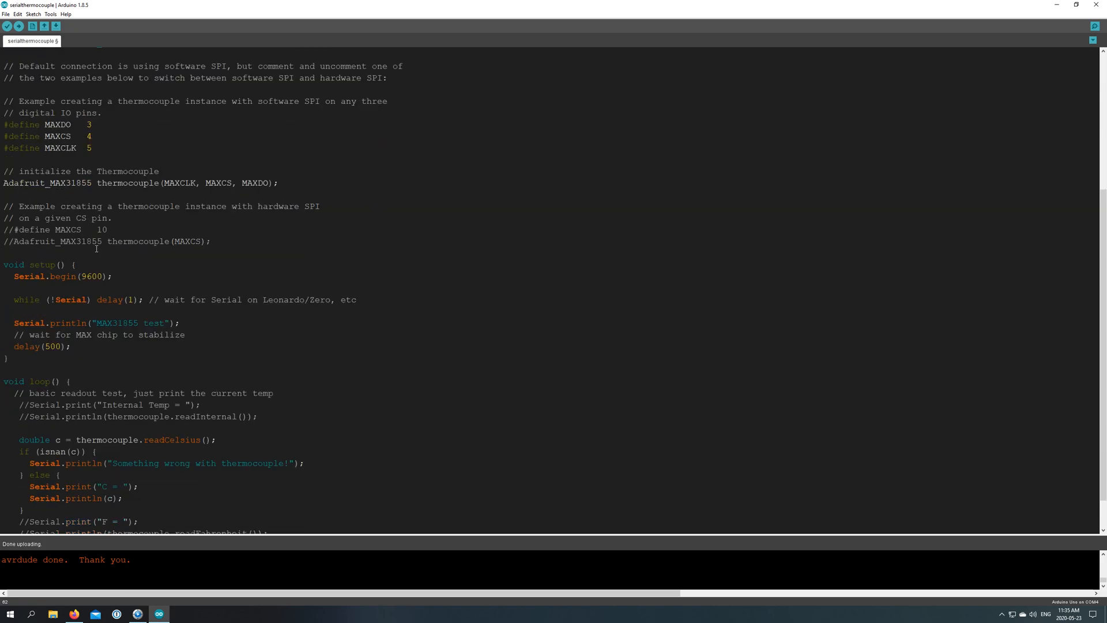
pyautogui.scroll(-3)
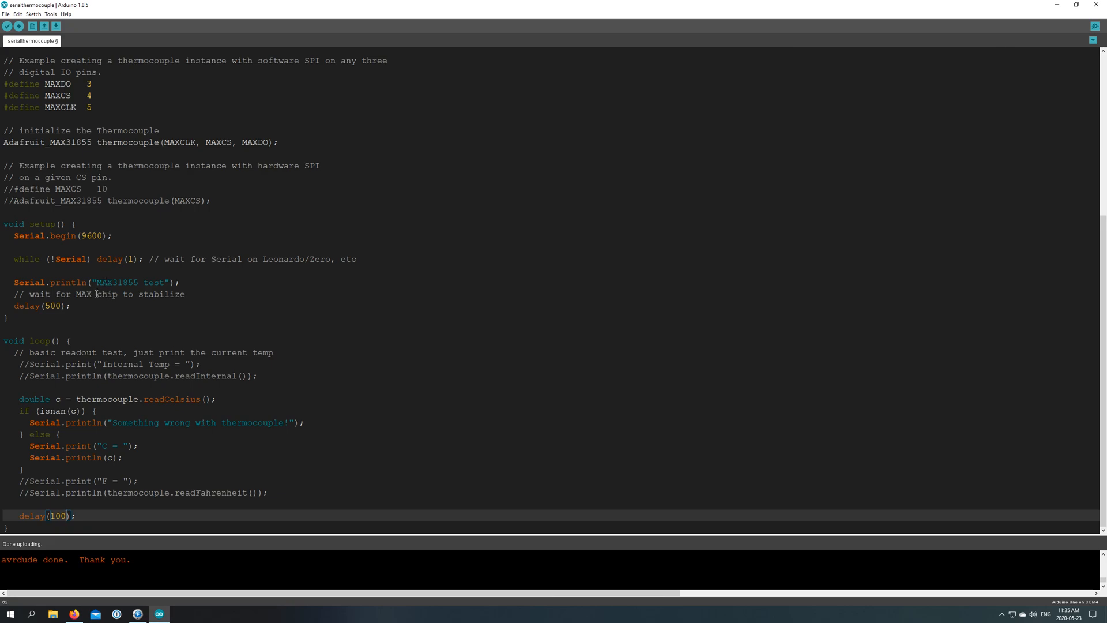
pyautogui.moveTo(113, 285)
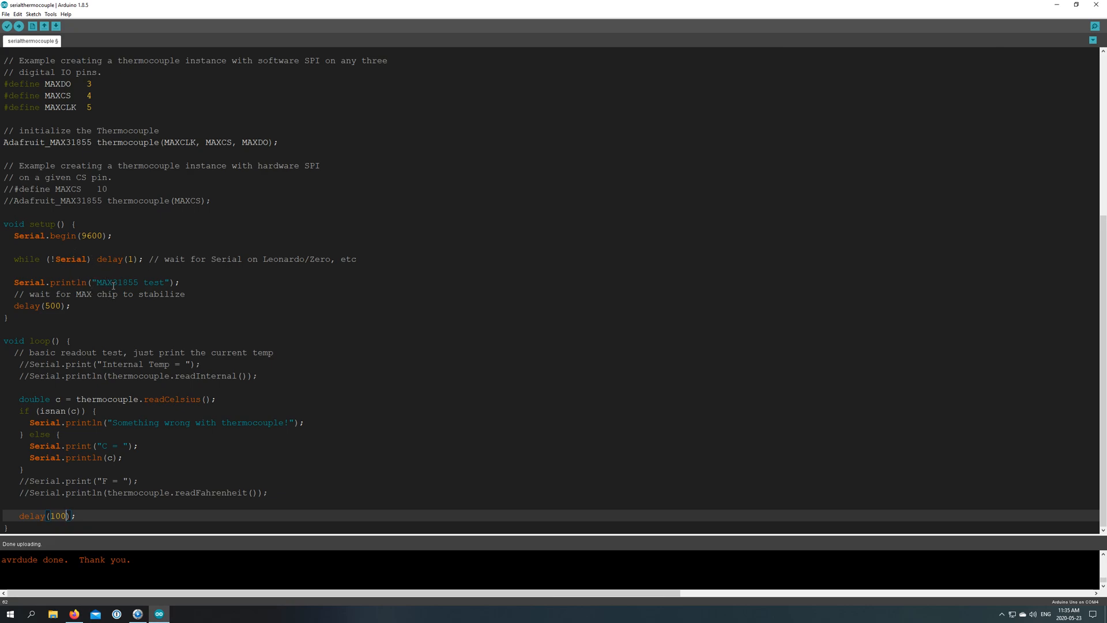
pyautogui.moveTo(124, 297)
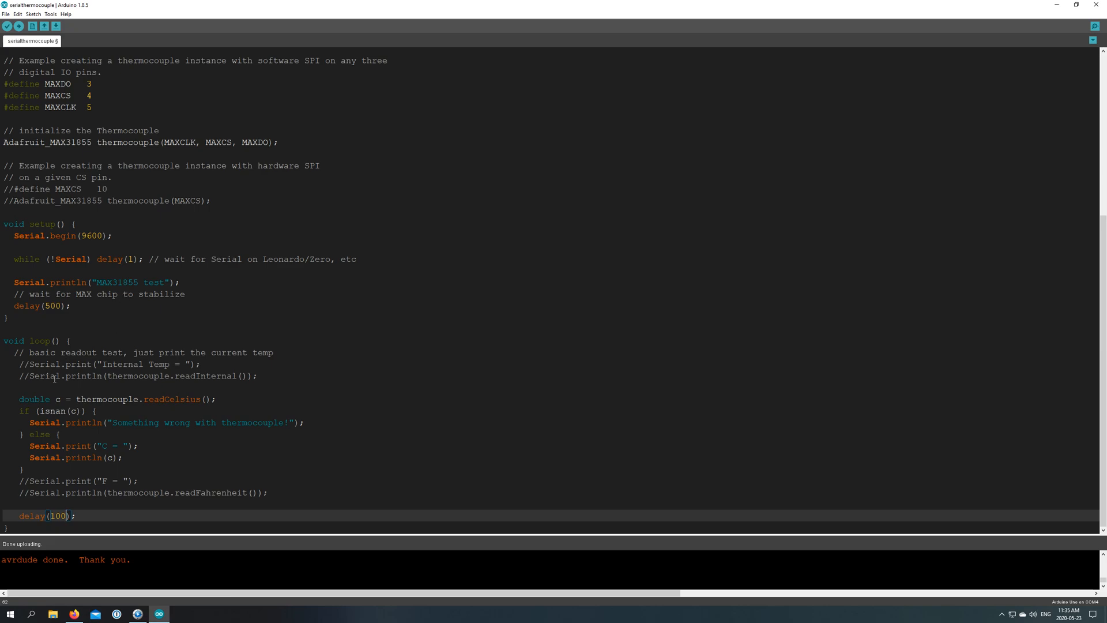
pyautogui.moveTo(65, 400)
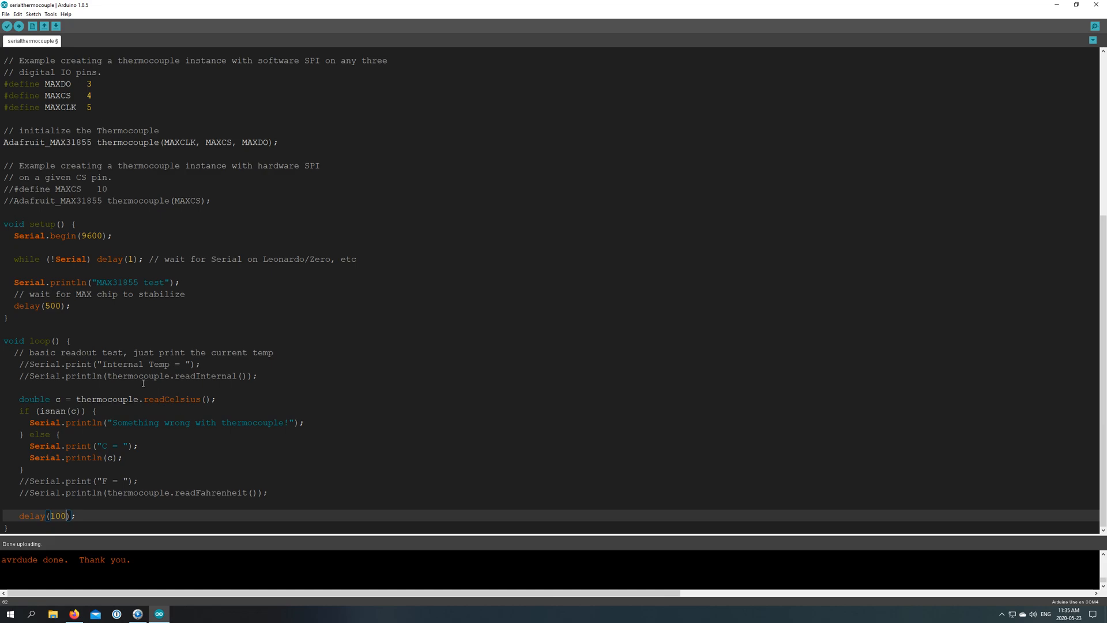
pyautogui.moveTo(86, 439)
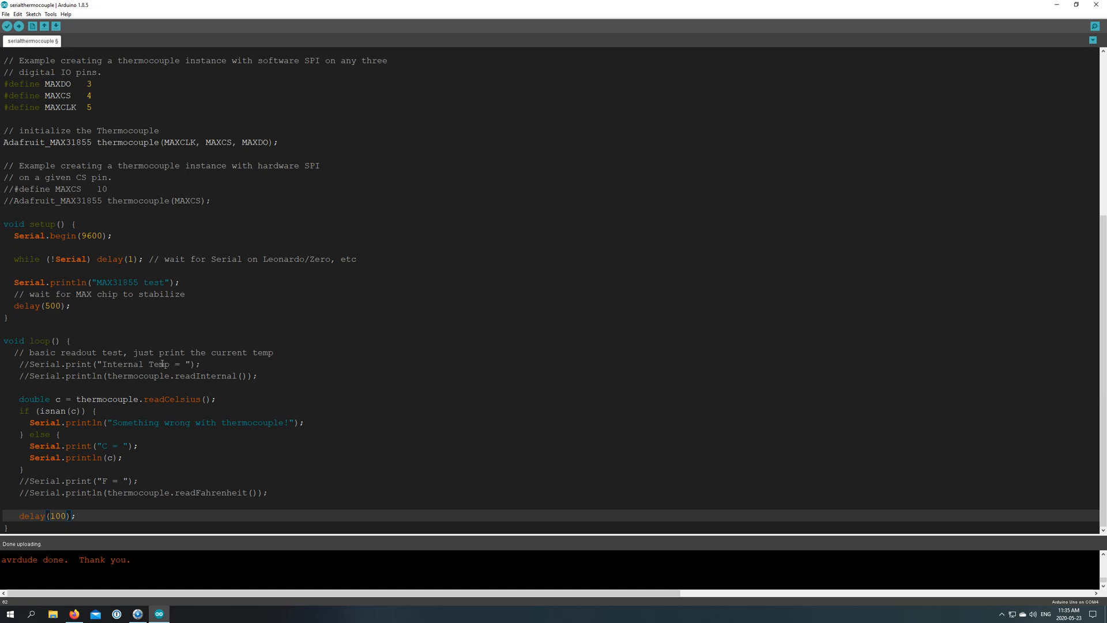
pyautogui.click(50, 14)
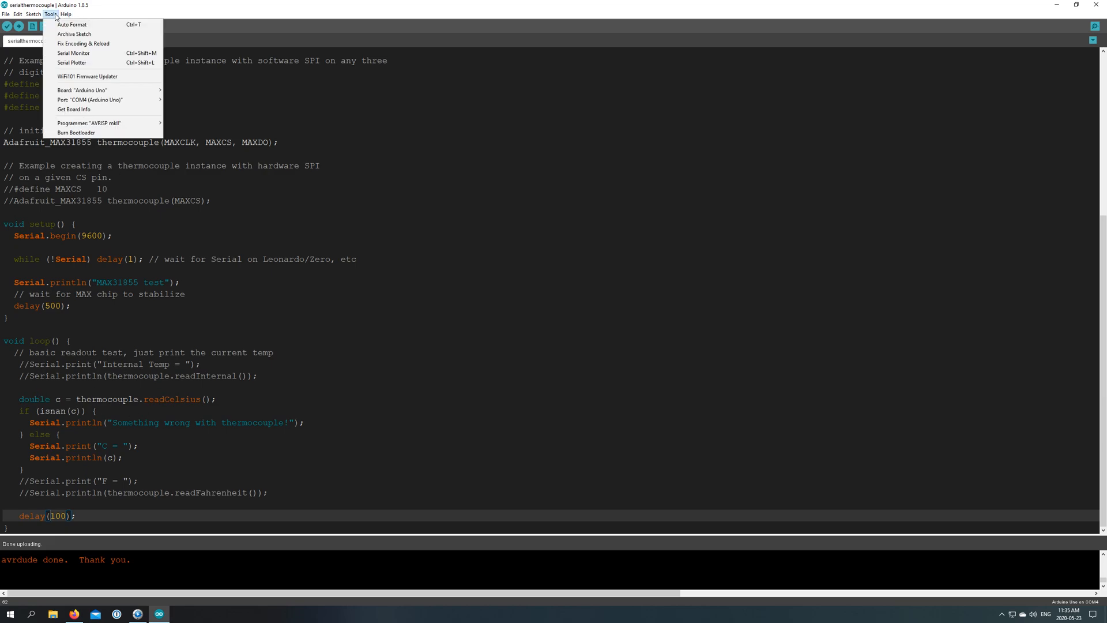
pyautogui.click(74, 53)
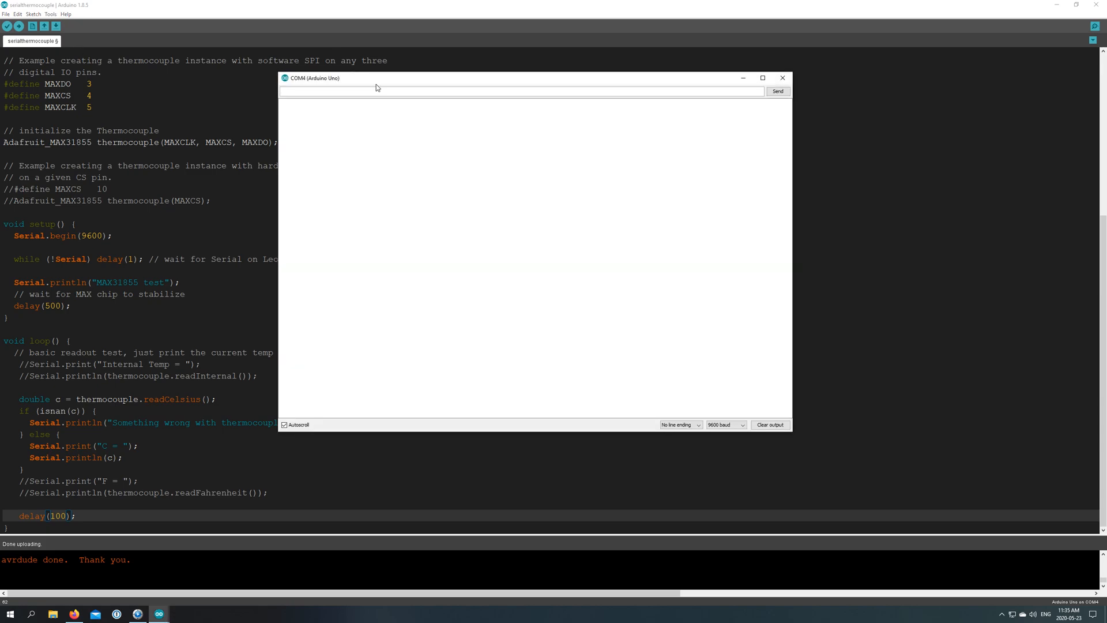